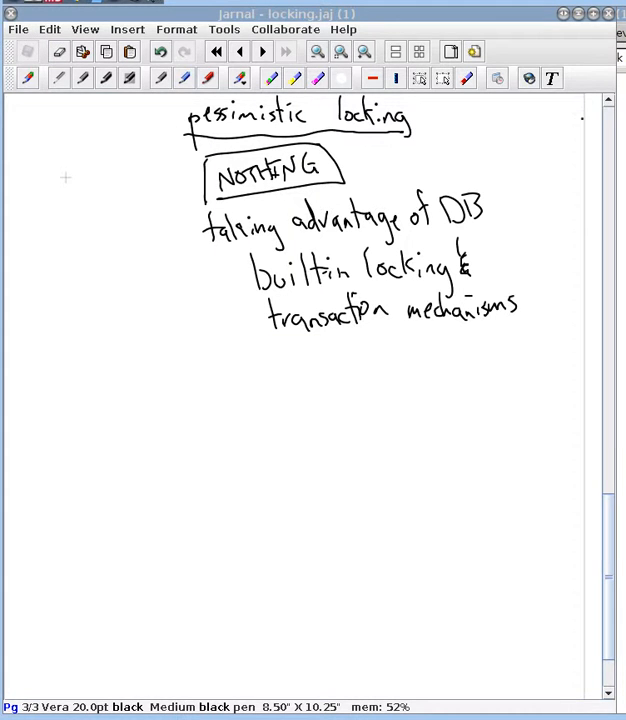
Add a new blank page to the Jarnal notebook via Edit > New Page.
left_click(262, 52)
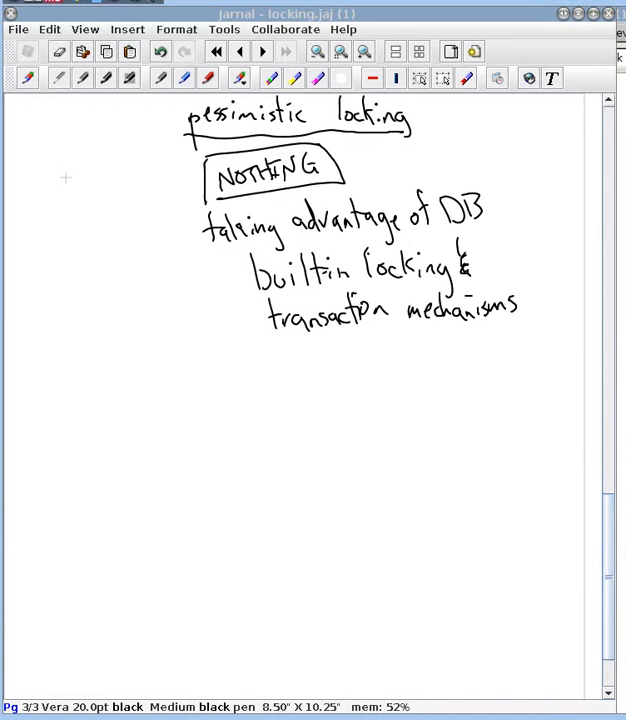
left_click(386, 364)
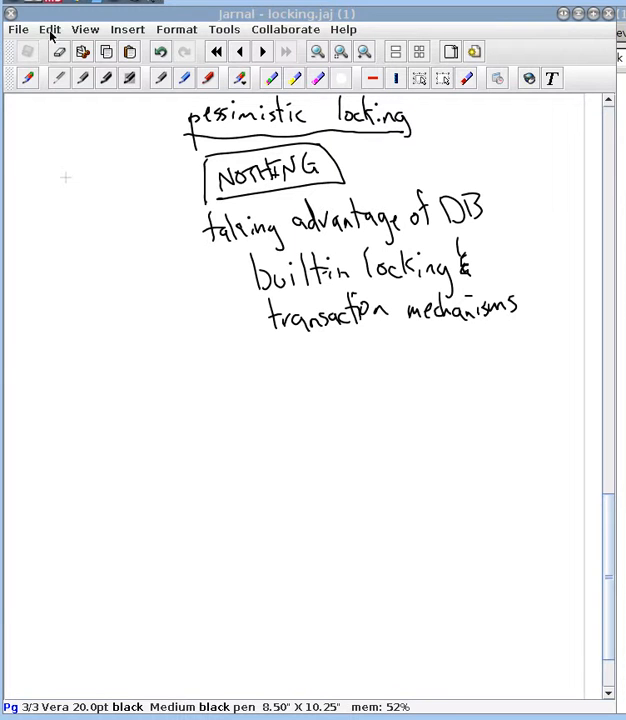
left_click(48, 30)
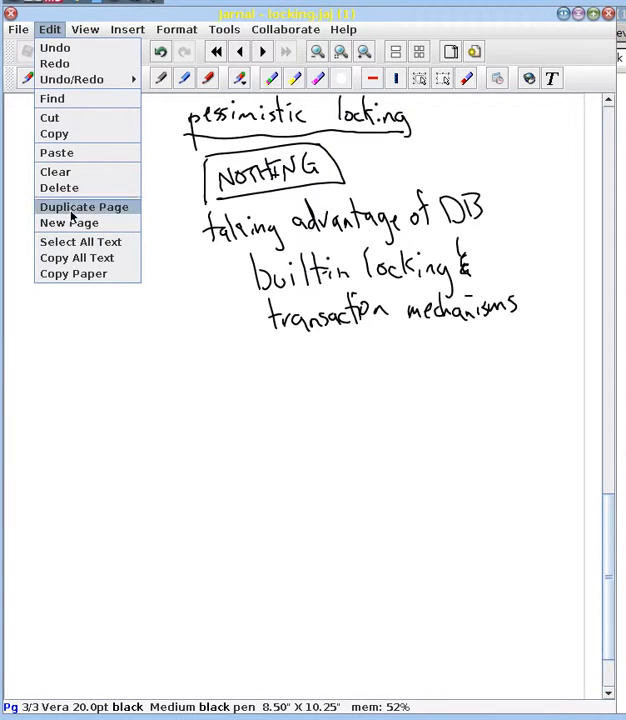
left_click(68, 224)
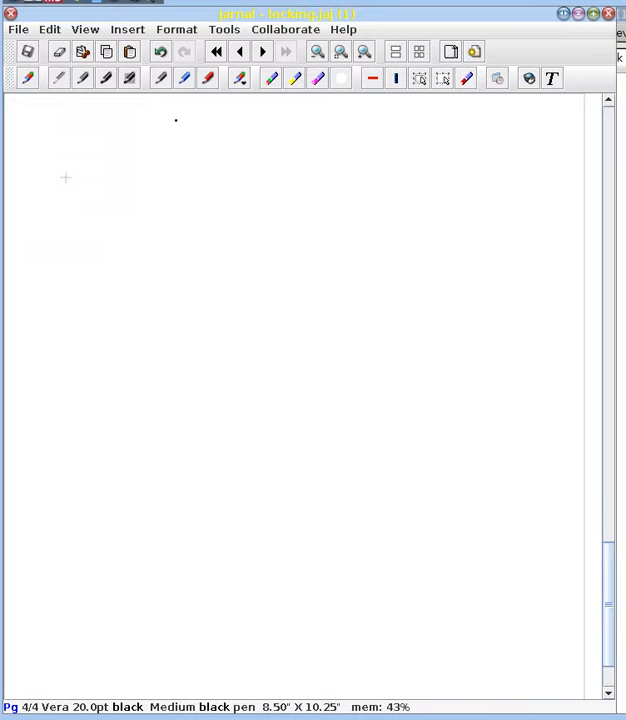
Handwrite 'When to explicitly add transactions to your application code' across three lines and underline it.
left_click_drag(178, 118, 236, 124)
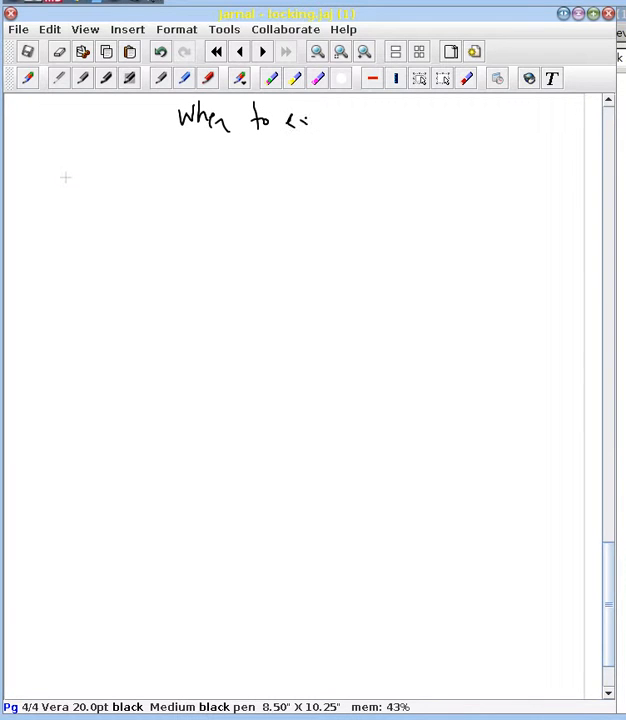
left_click_drag(300, 124, 368, 124)
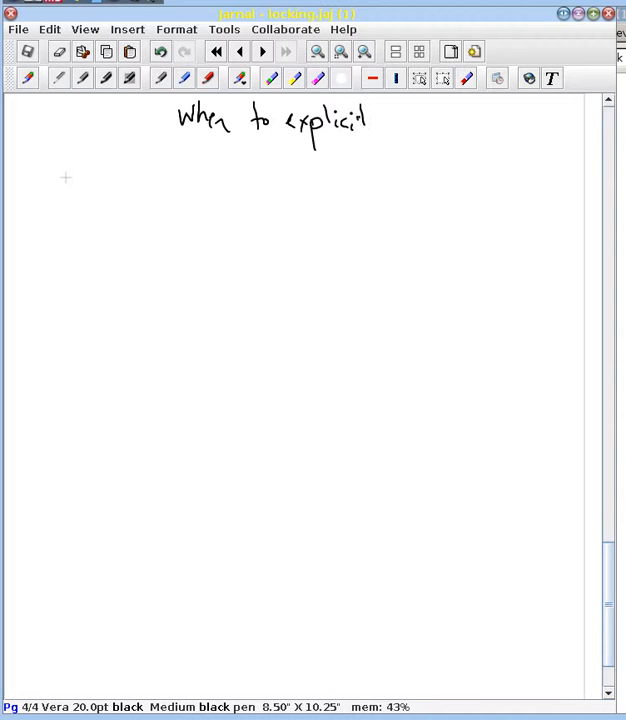
left_click_drag(374, 130, 436, 124)
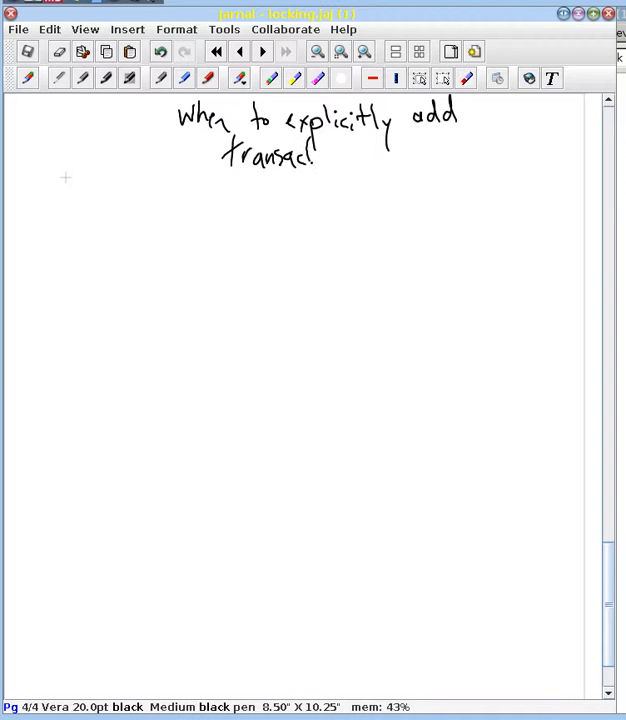
left_click_drag(320, 156, 400, 150)
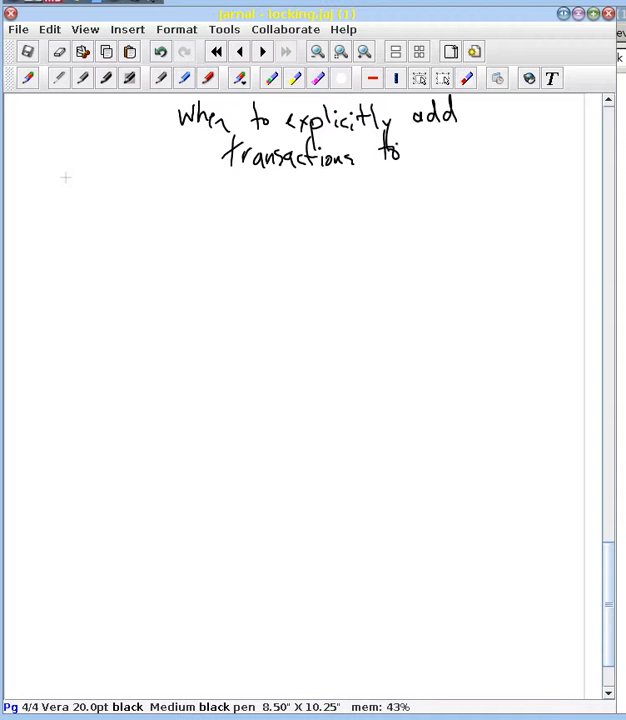
left_click_drag(416, 150, 460, 156)
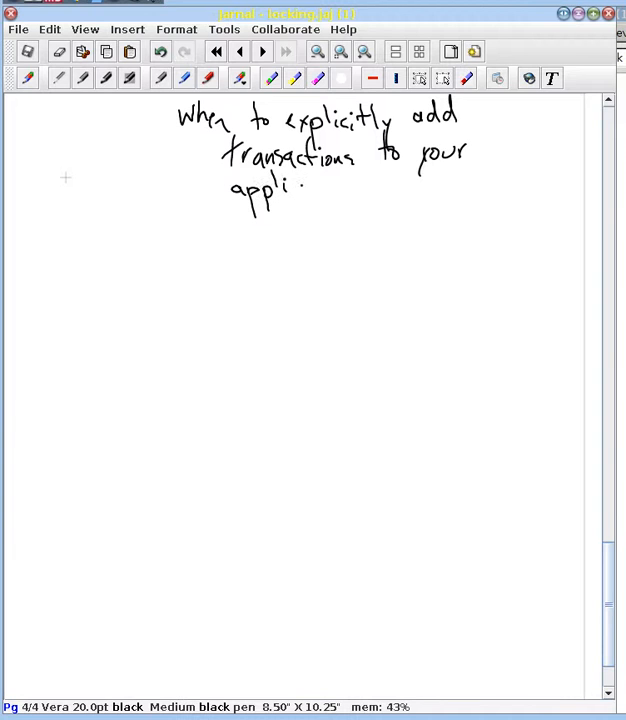
left_click_drag(300, 190, 324, 196)
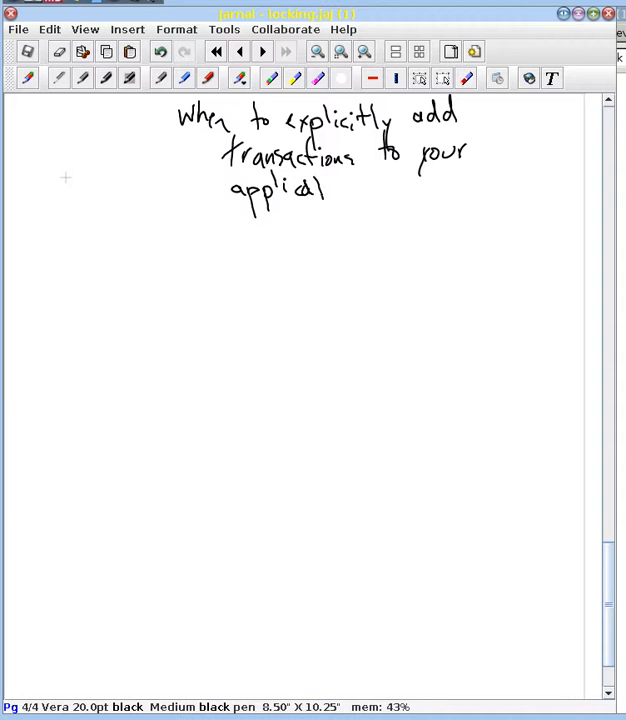
left_click_drag(330, 188, 400, 188)
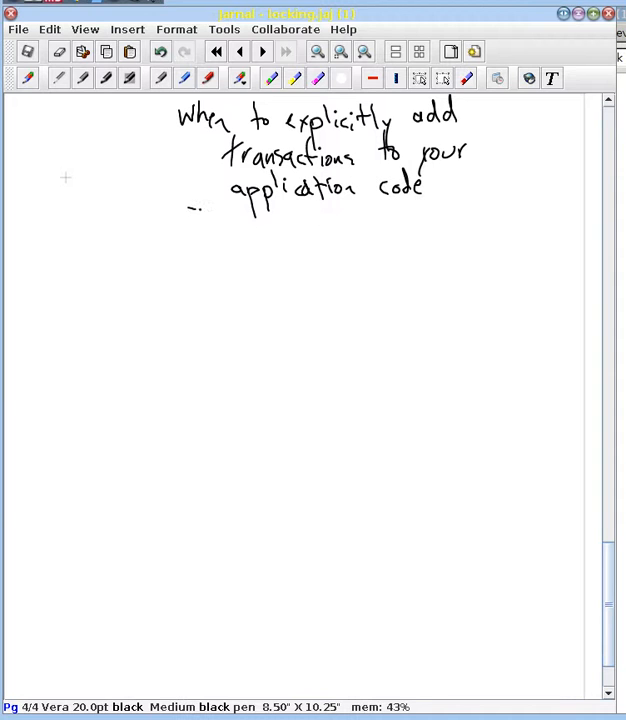
left_click_drag(188, 206, 460, 192)
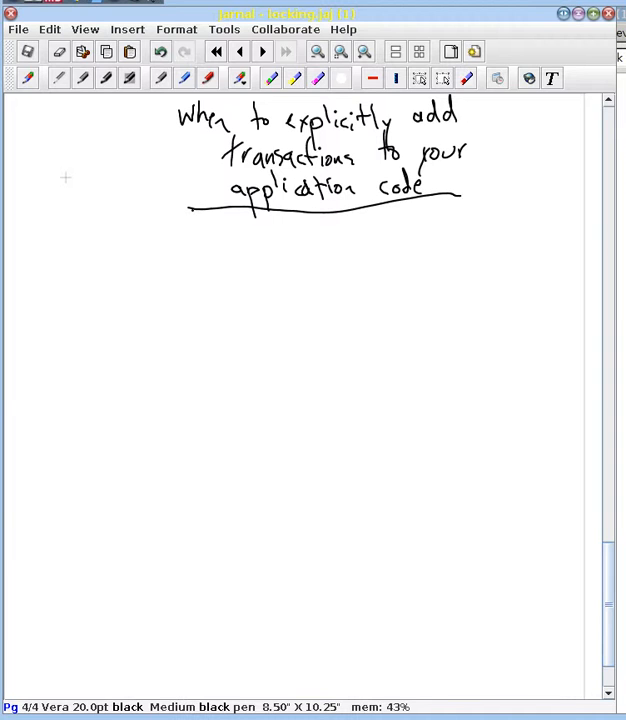
Handwrite 'Rails automatically insert' on the line below the heading.
left_click(176, 264)
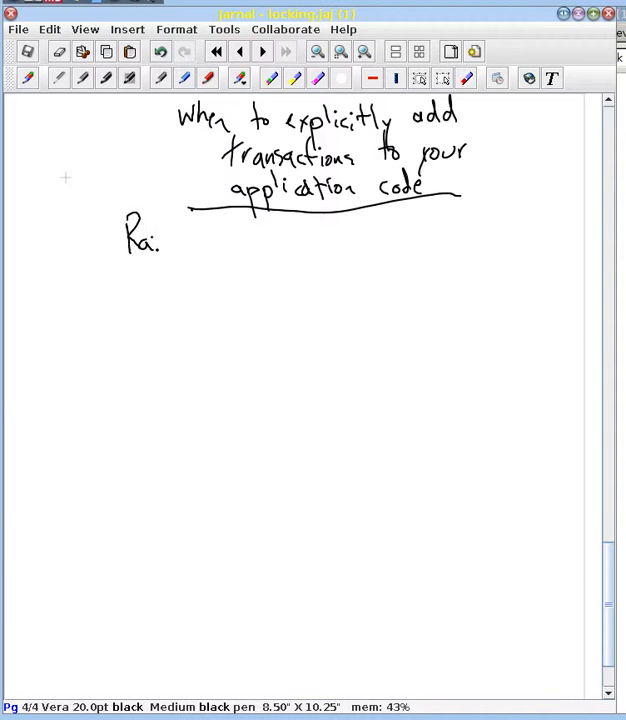
left_click_drag(160, 240, 236, 244)
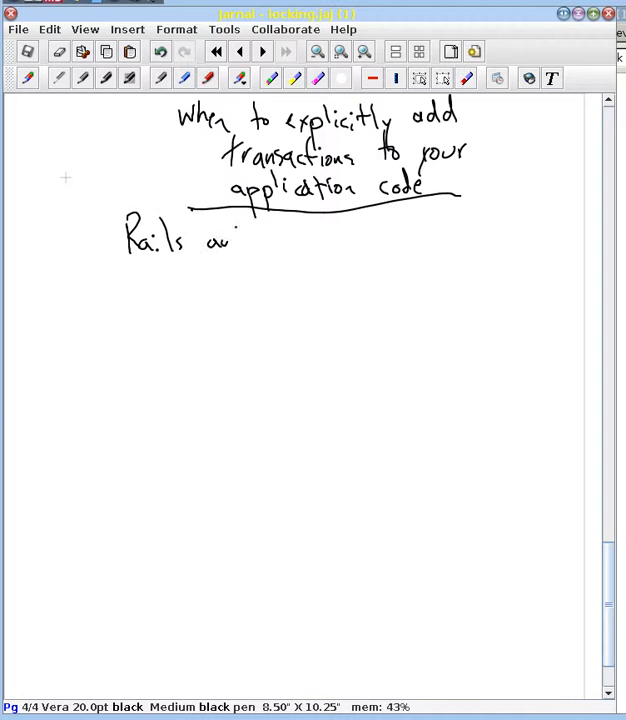
left_click_drag(236, 240, 296, 244)
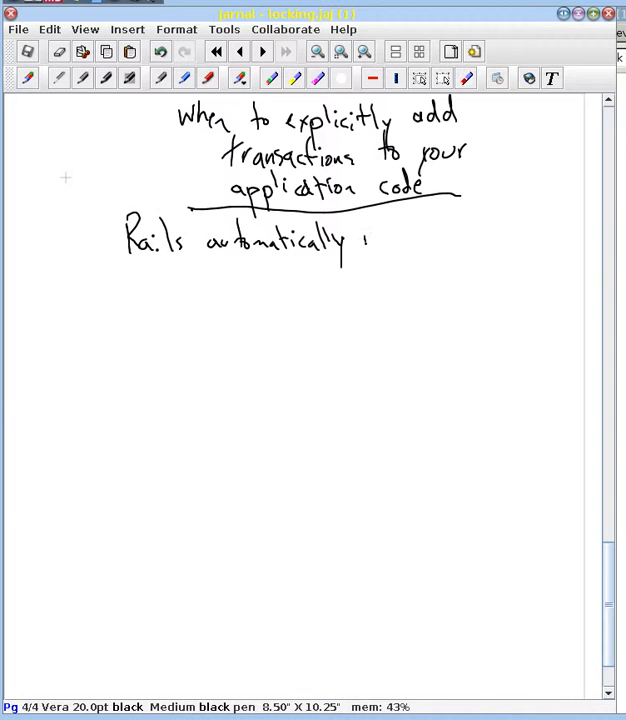
left_click_drag(360, 240, 440, 240)
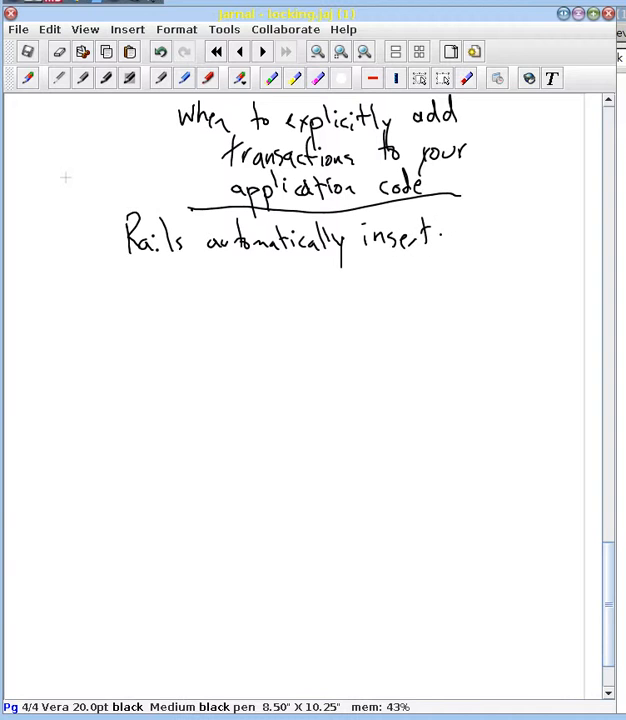
Continue the note with 'transactions around all save() and update()', underlining 'all'.
left_click_drag(164, 280, 210, 290)
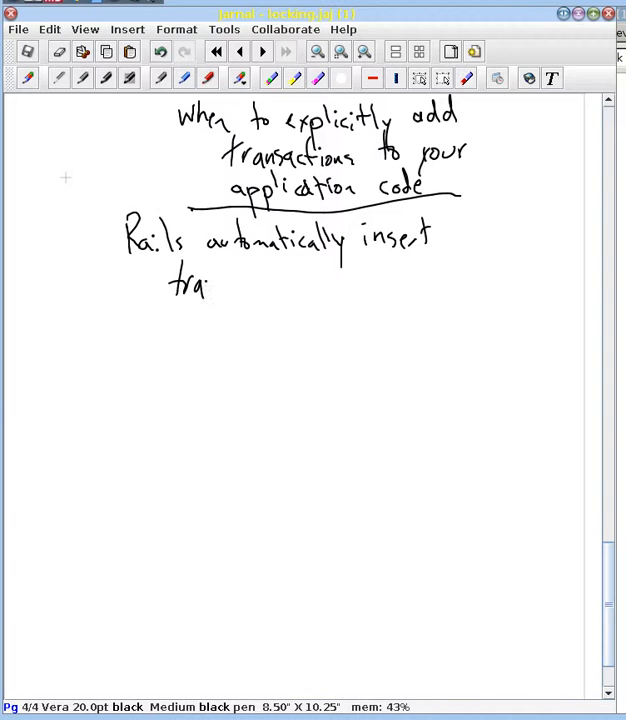
left_click_drag(210, 284, 284, 284)
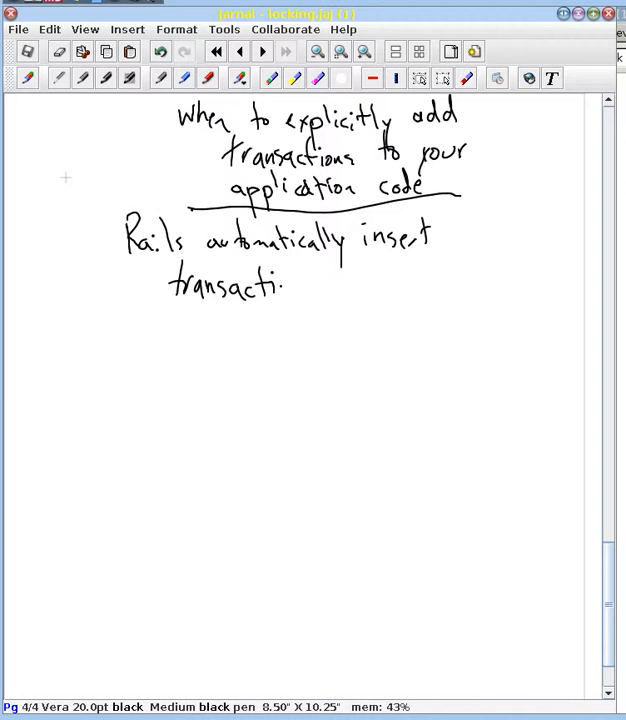
left_click_drag(290, 284, 370, 290)
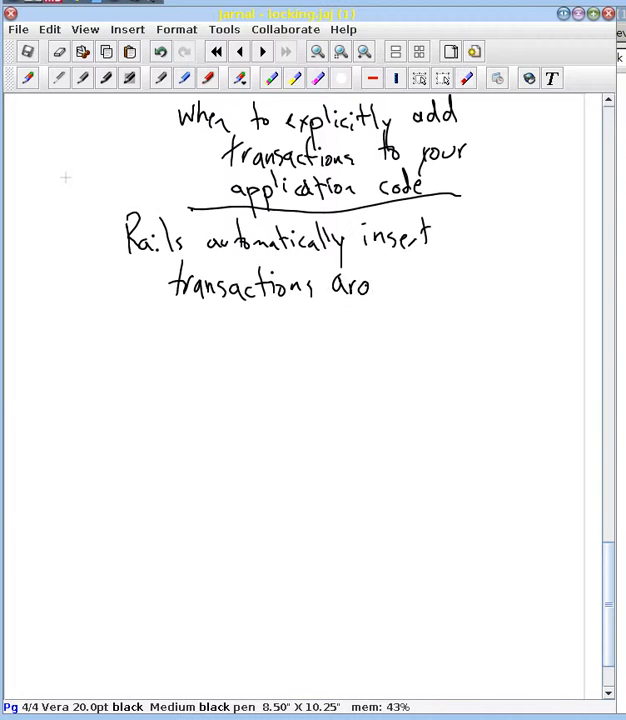
left_click_drag(370, 284, 454, 284)
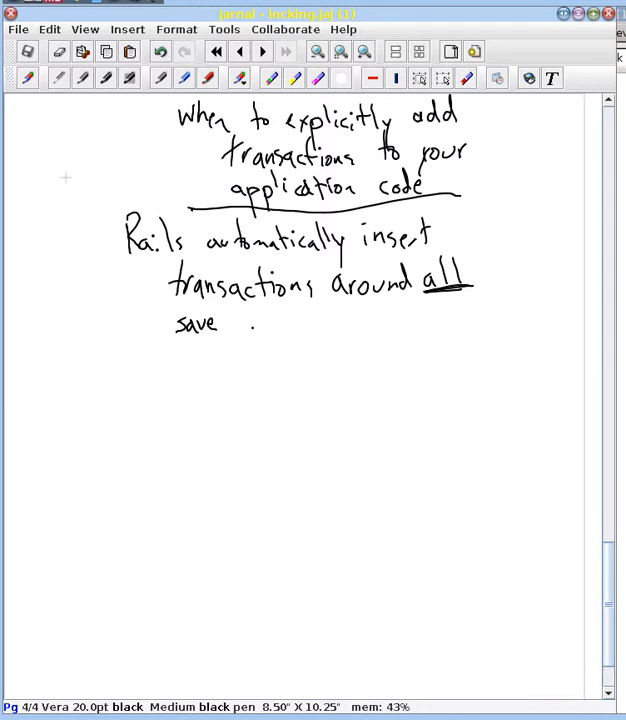
left_click_drag(218, 322, 250, 324)
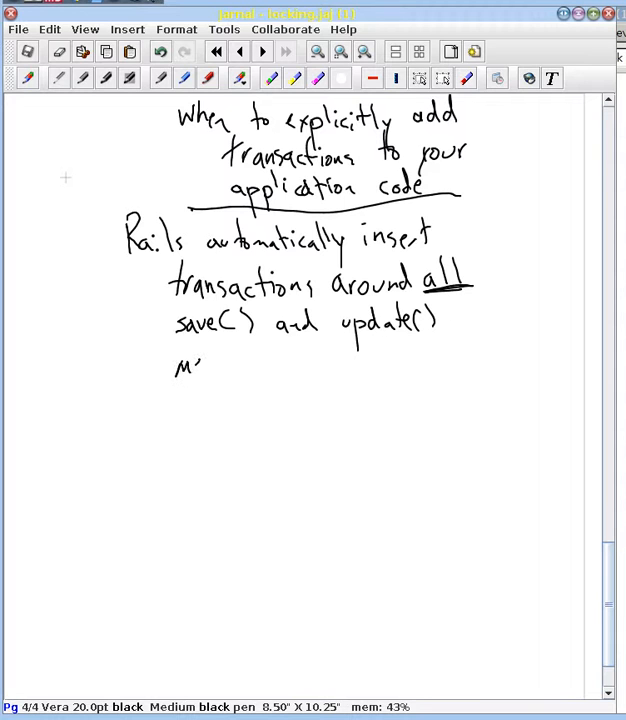
left_click_drag(180, 364, 304, 370)
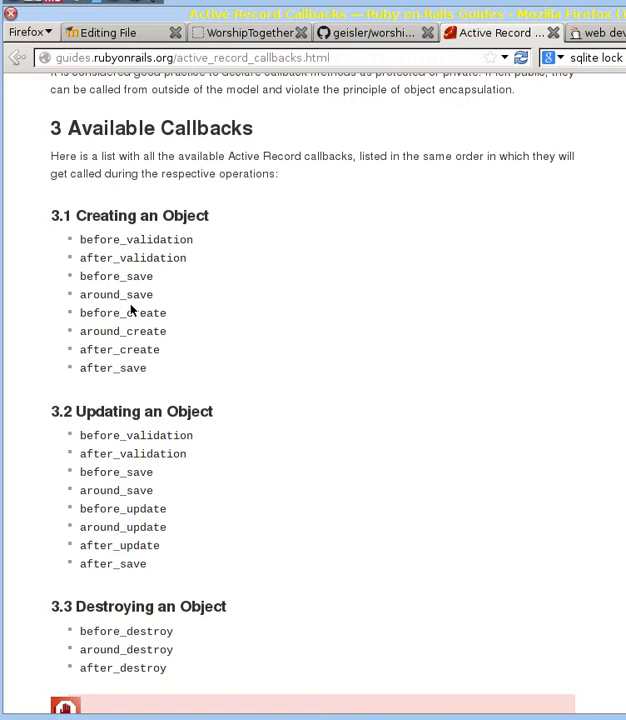
mouse_move(220, 332)
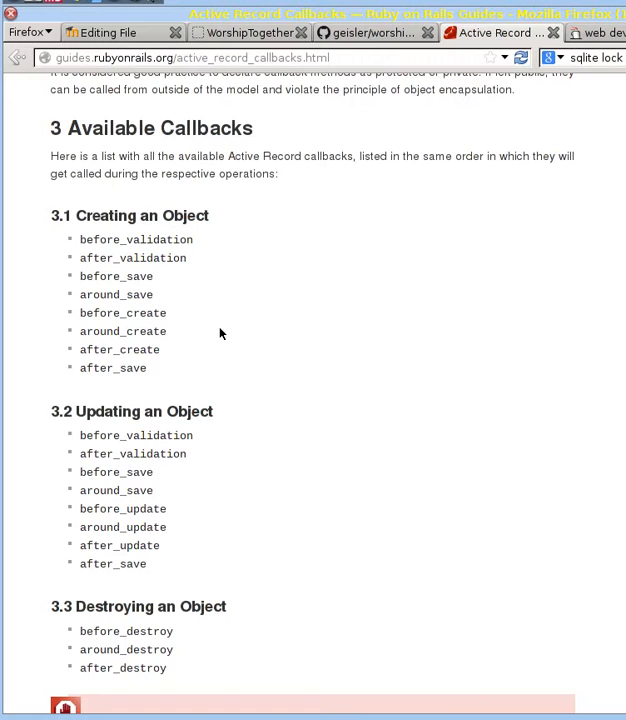
mouse_move(288, 312)
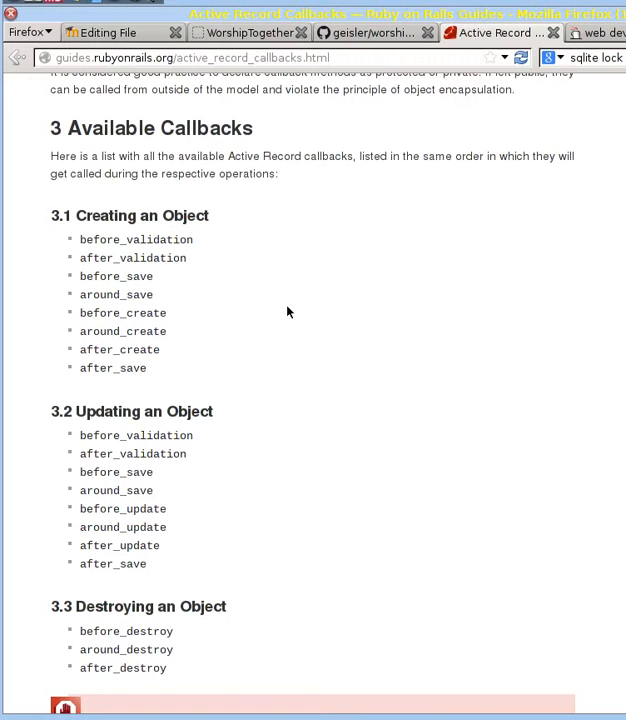
mouse_move(510, 252)
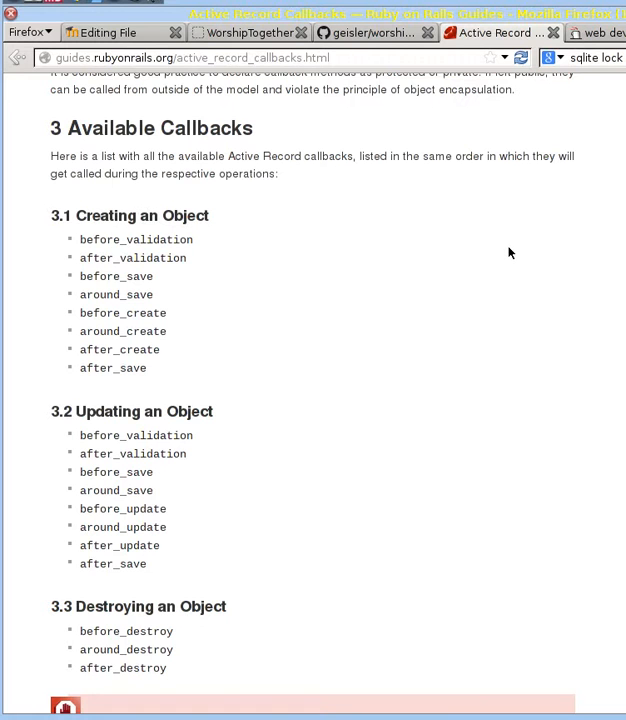
mouse_move(420, 260)
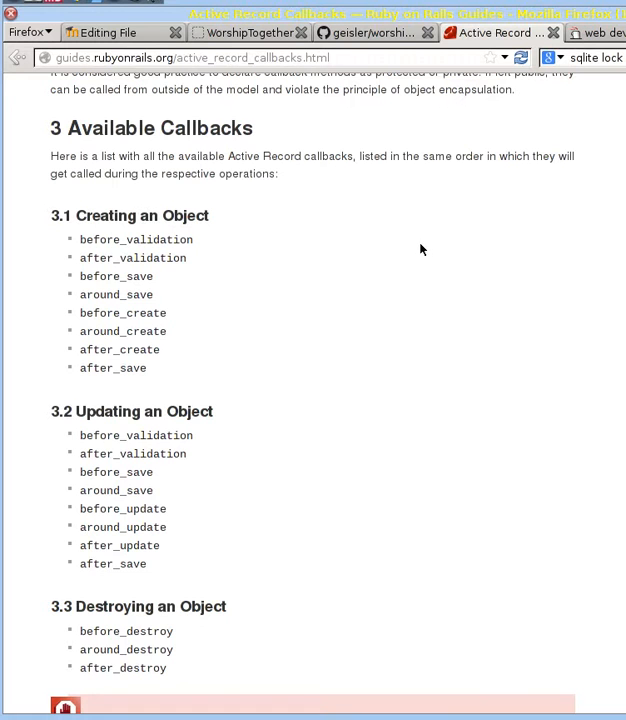
mouse_move(388, 312)
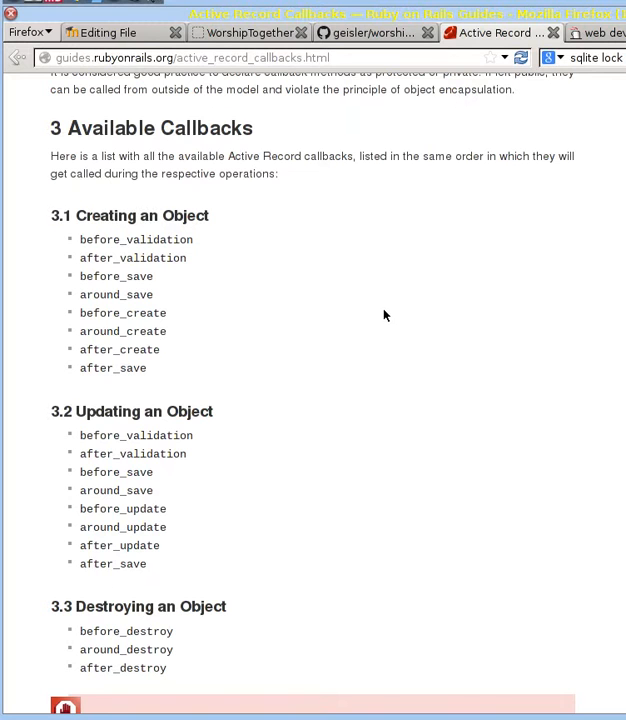
mouse_move(386, 332)
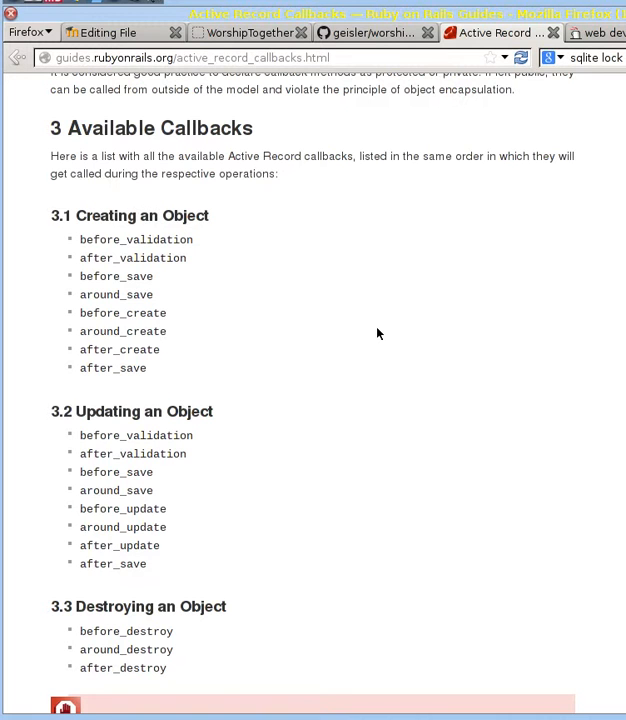
mouse_move(372, 326)
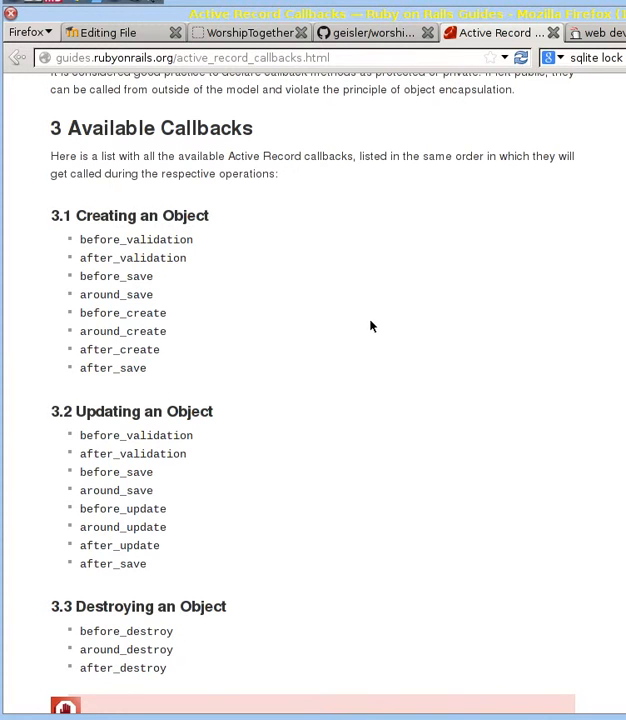
mouse_move(368, 346)
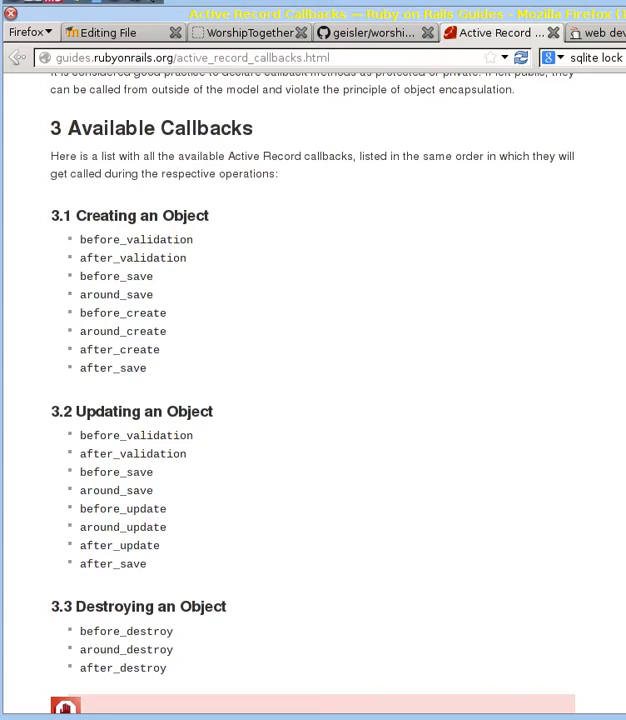
Scroll the Rails callbacks guide down to section 3, Available Callbacks.
scroll("down", 3)
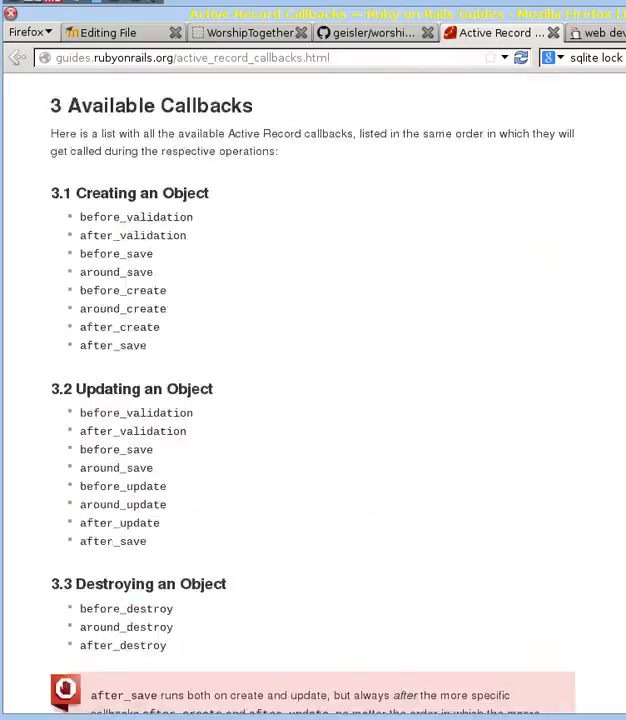
scroll("down", 3)
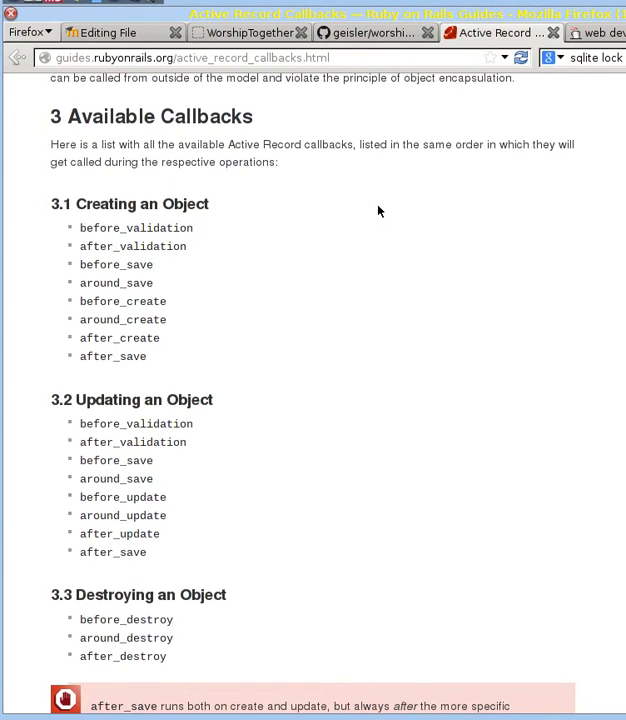
mouse_move(404, 210)
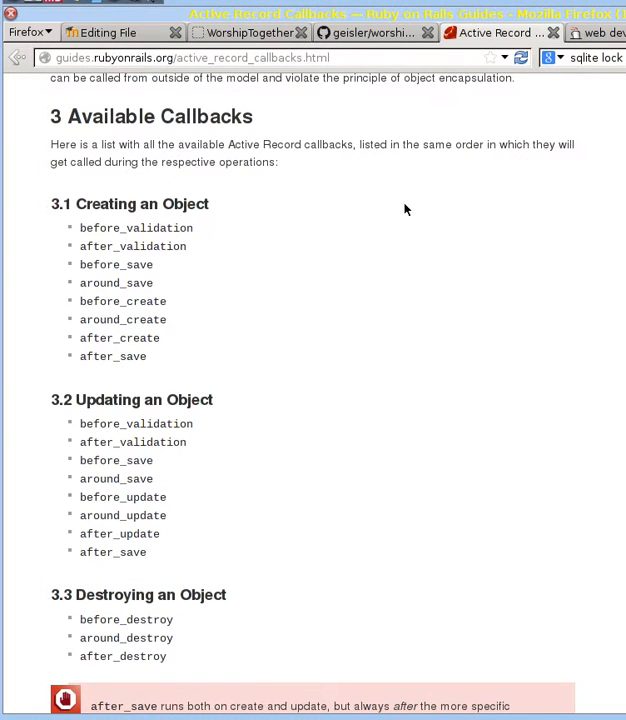
mouse_move(584, 96)
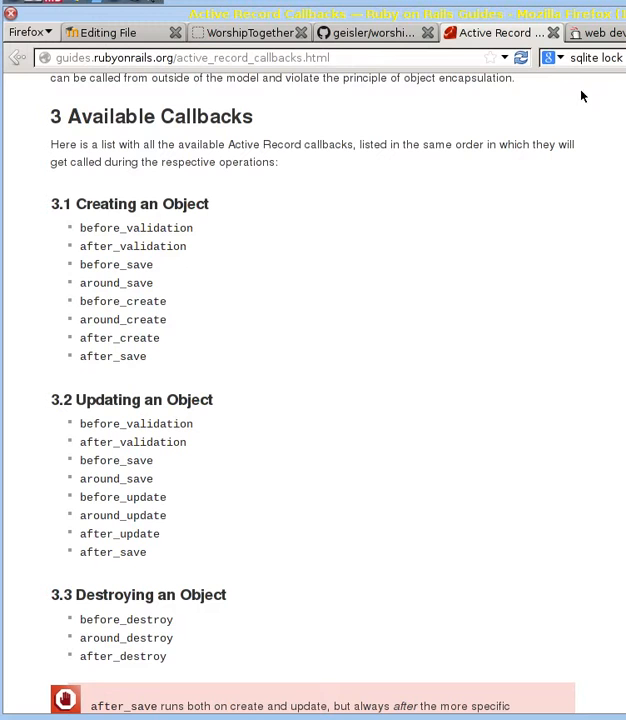
mouse_move(368, 180)
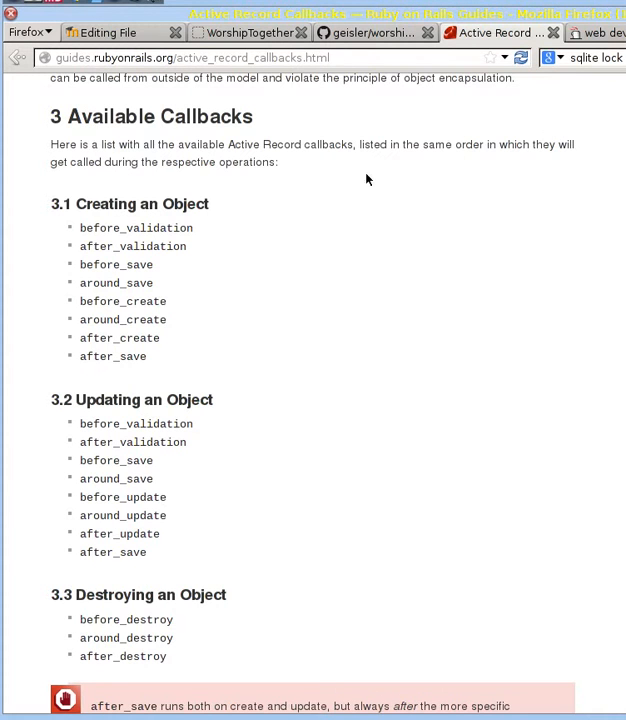
mouse_move(392, 298)
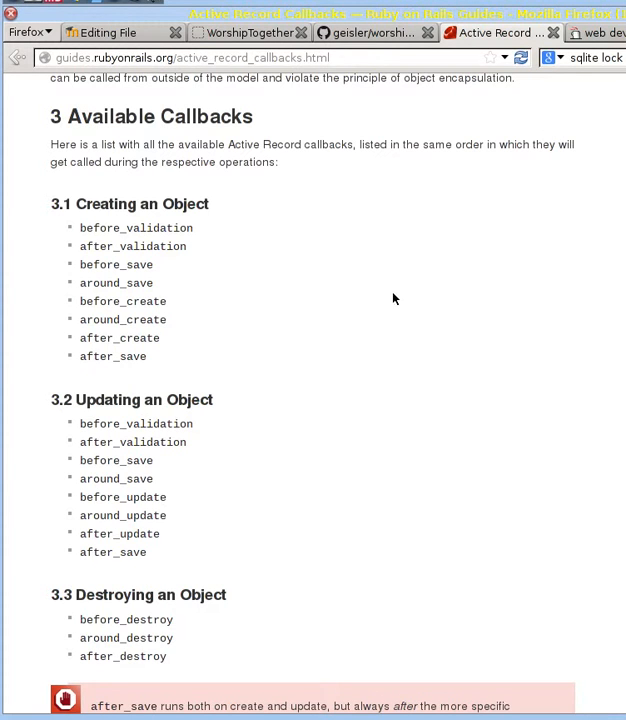
mouse_move(92, 222)
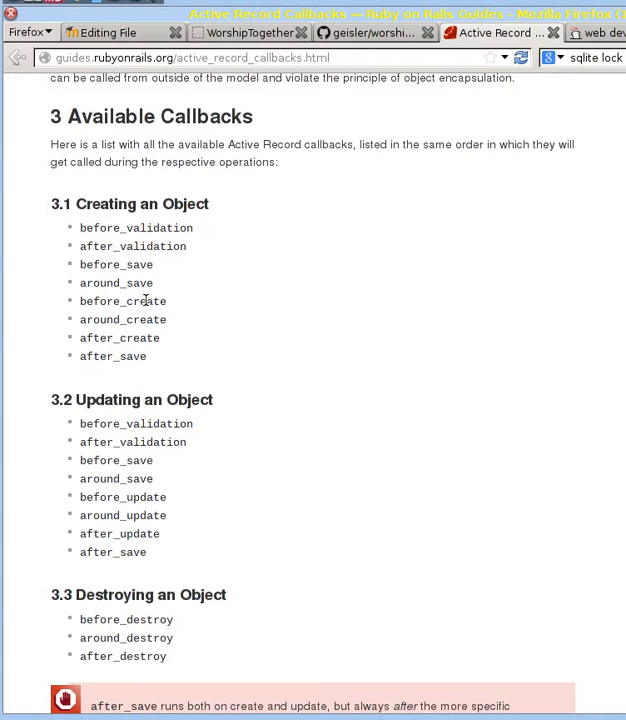
mouse_move(148, 304)
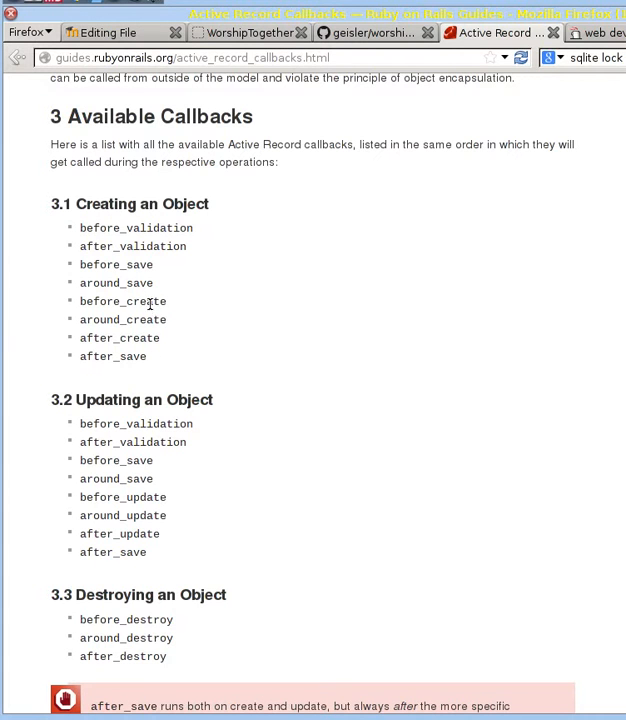
mouse_move(152, 308)
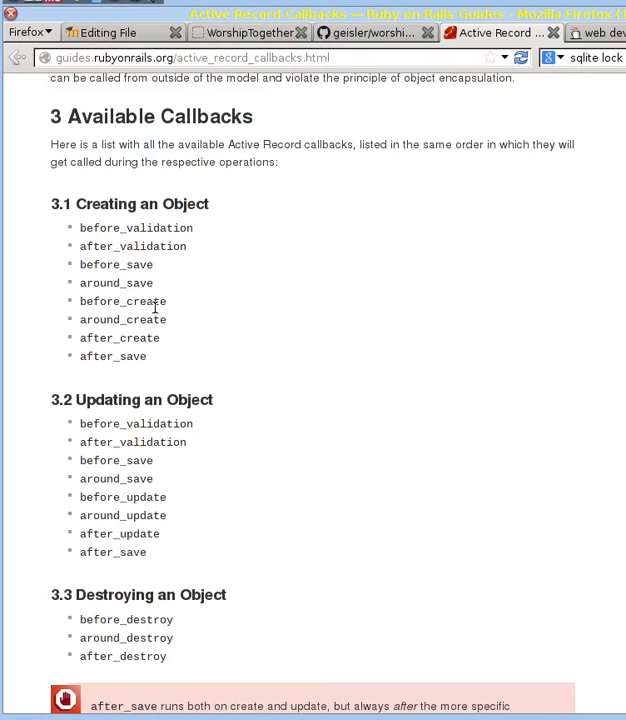
mouse_move(114, 278)
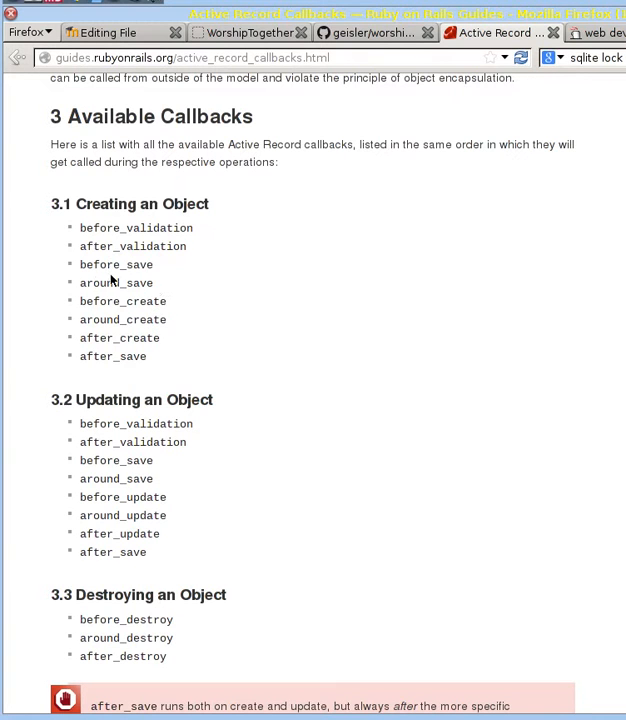
double_click(116, 264)
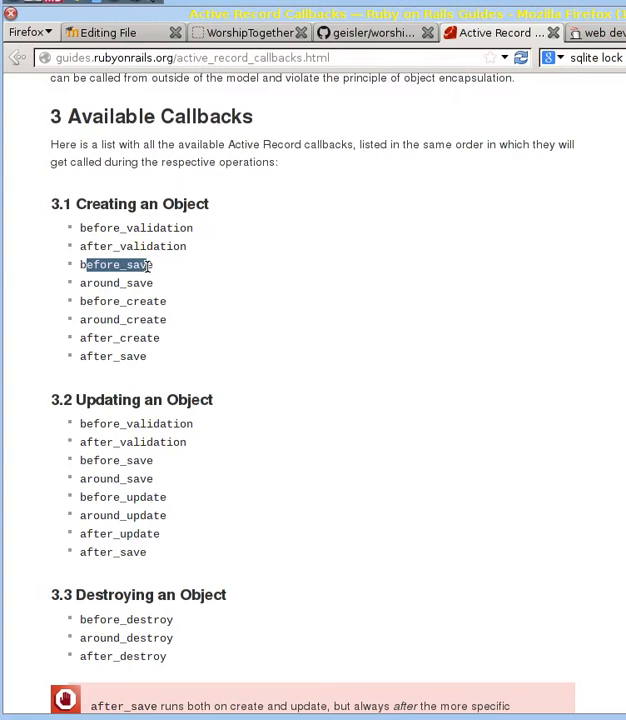
double_click(124, 320)
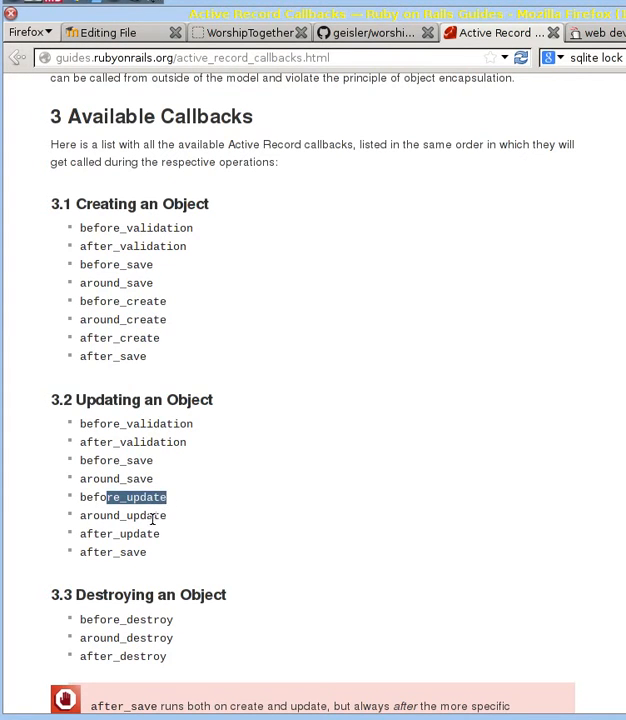
mouse_move(348, 388)
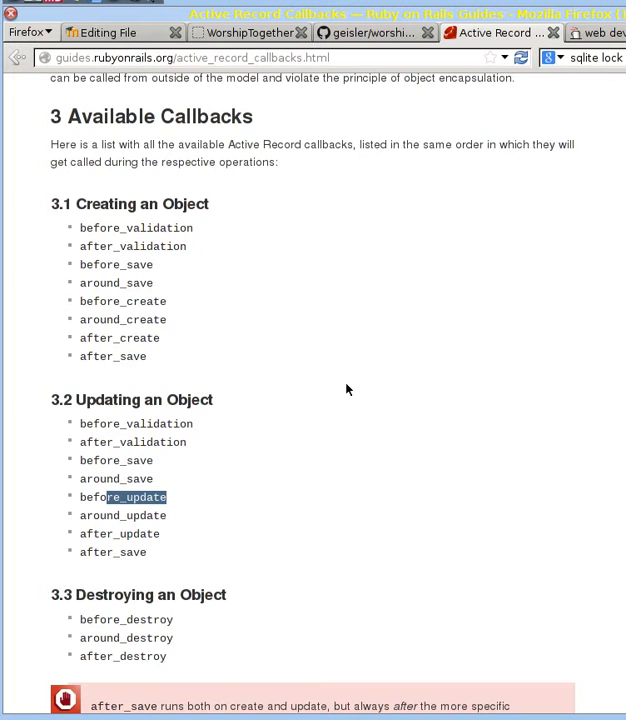
mouse_move(356, 382)
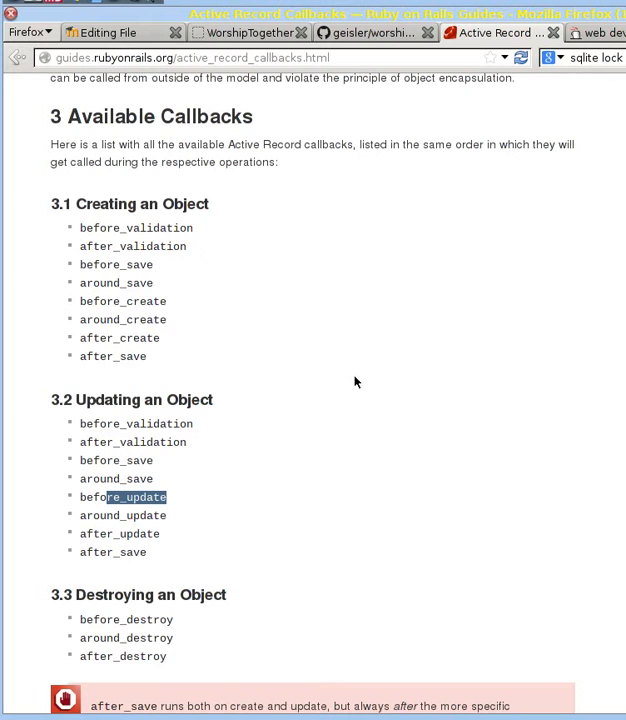
mouse_move(364, 390)
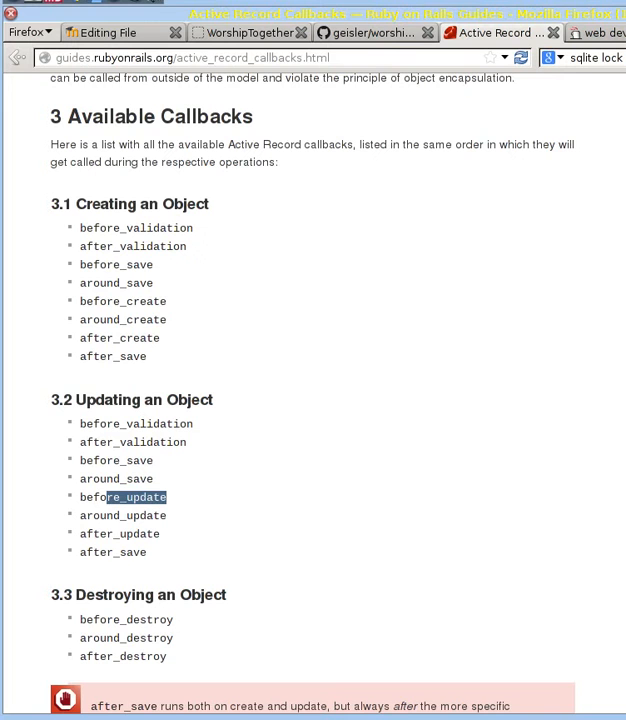
scroll("down", 3)
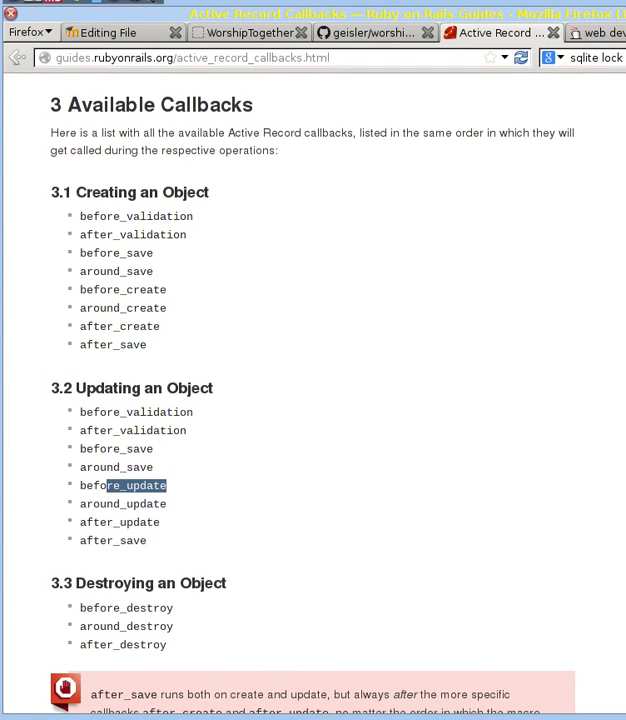
Scroll to section 10 Transaction Callbacks and highlight the after_rollback callback name.
scroll("down", 3)
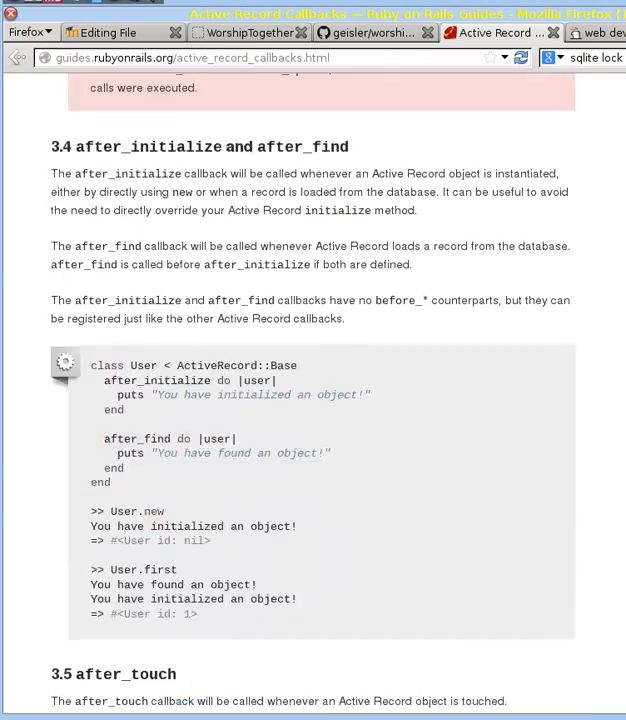
scroll("down", 3)
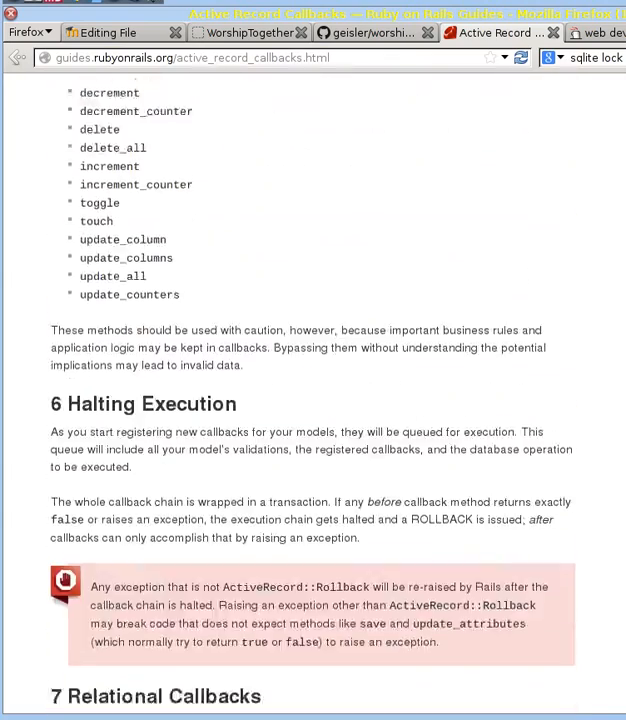
scroll("down", 3)
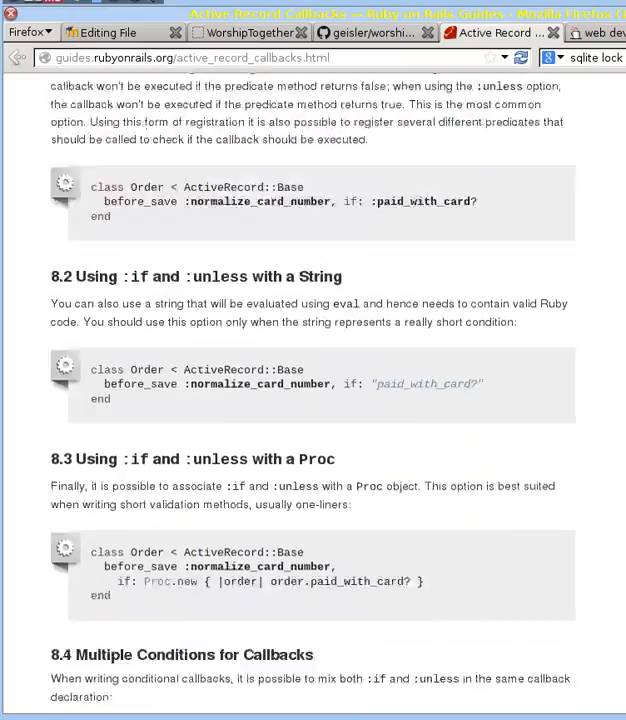
scroll("down", 3)
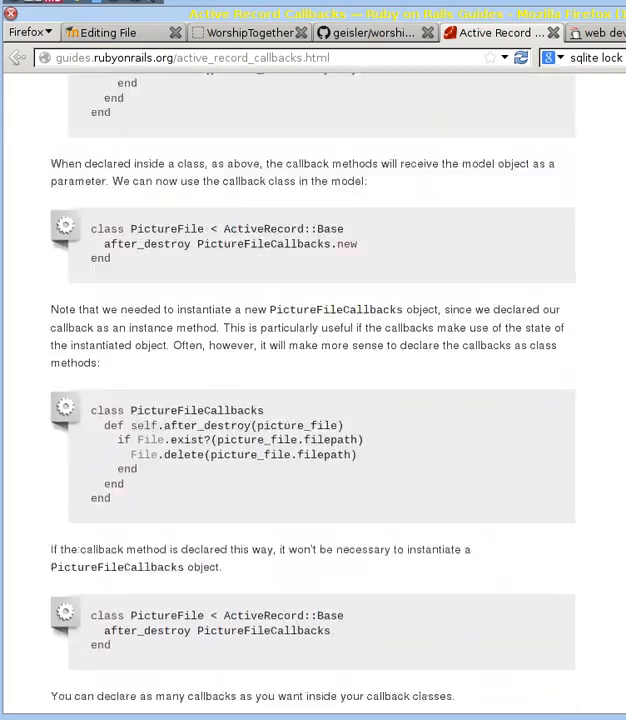
scroll("down", 3)
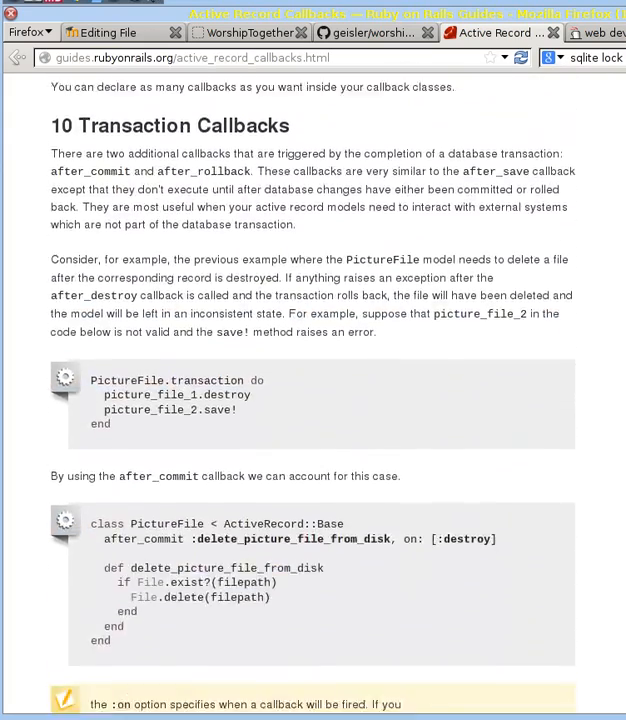
scroll("down", 3)
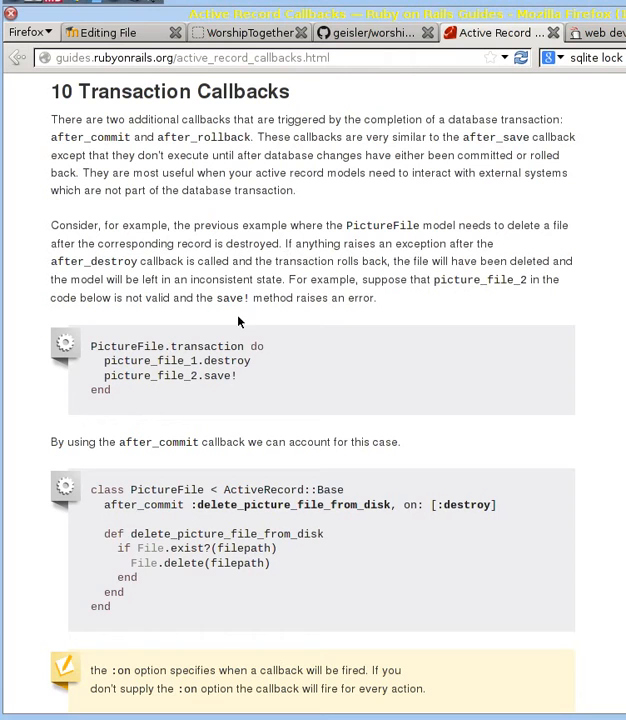
mouse_move(176, 120)
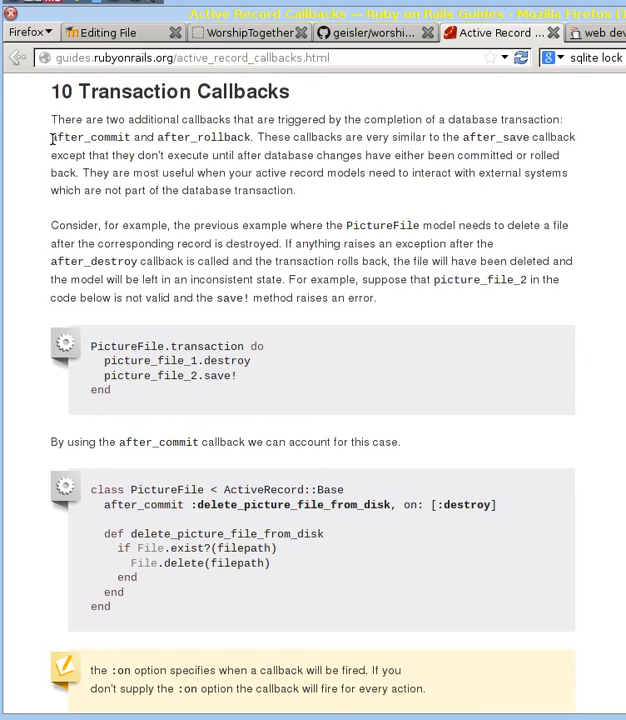
double_click(90, 136)
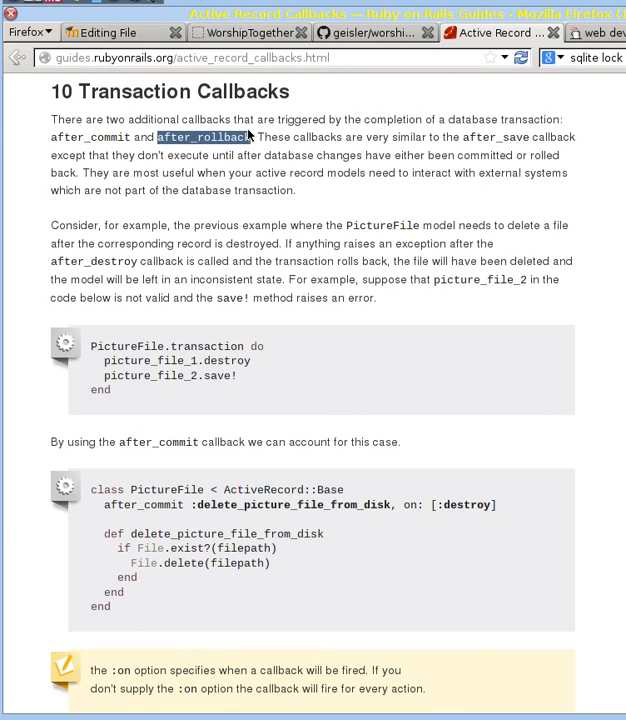
mouse_move(420, 376)
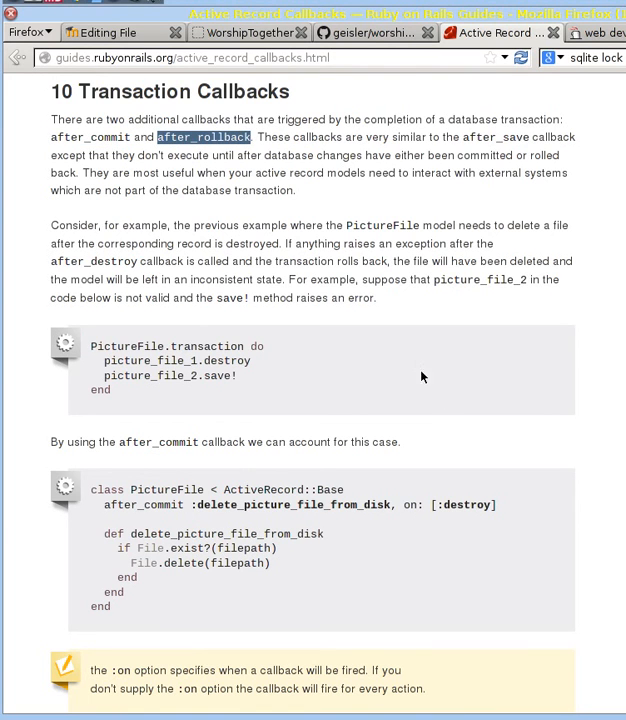
mouse_move(448, 364)
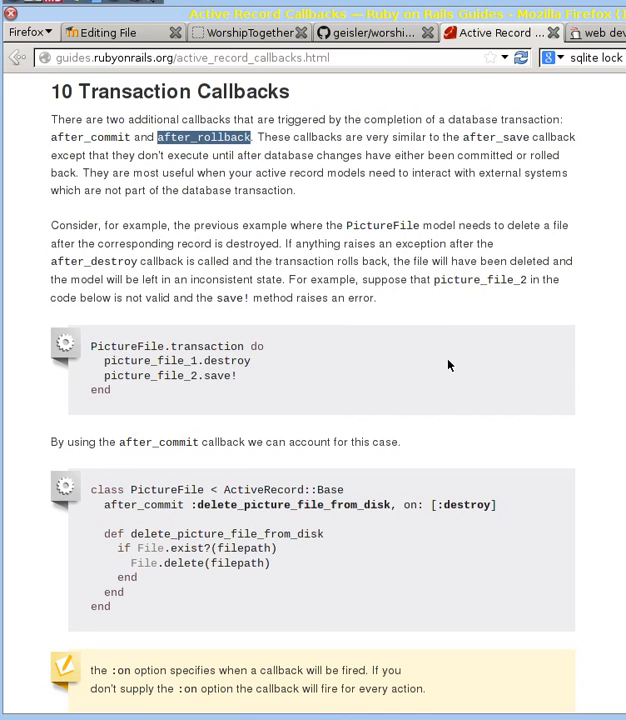
mouse_move(432, 378)
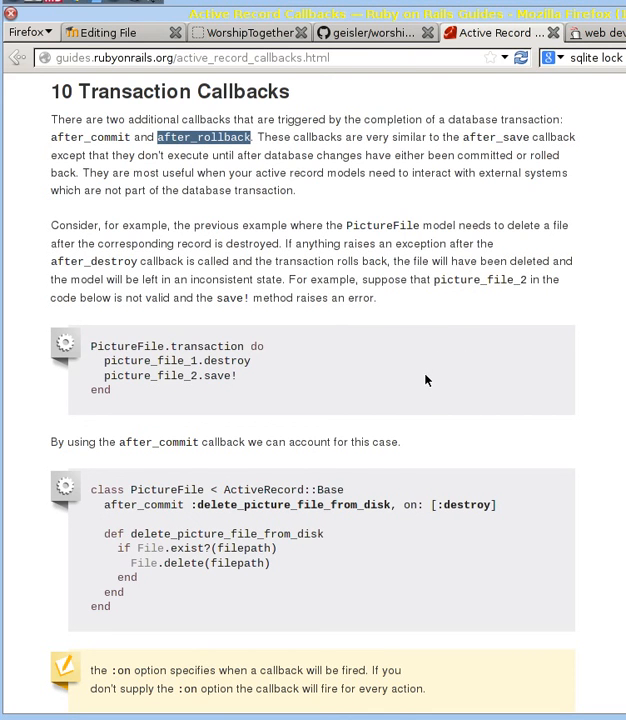
mouse_move(422, 390)
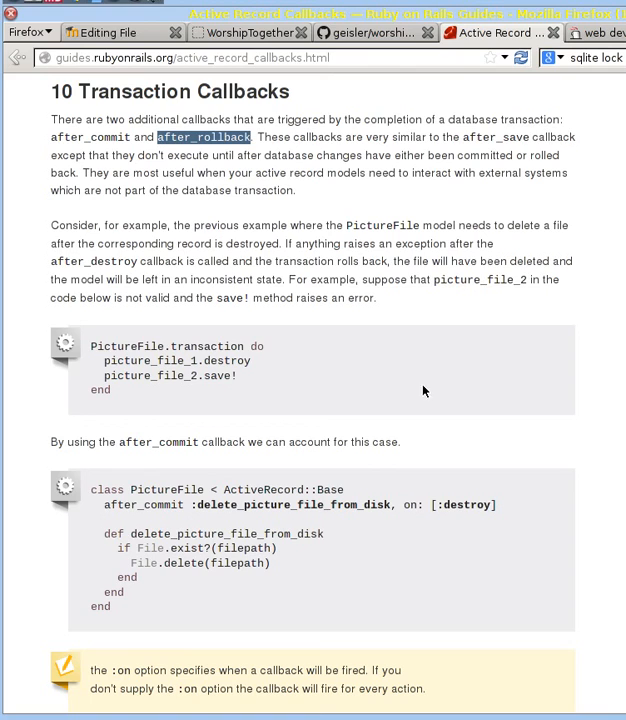